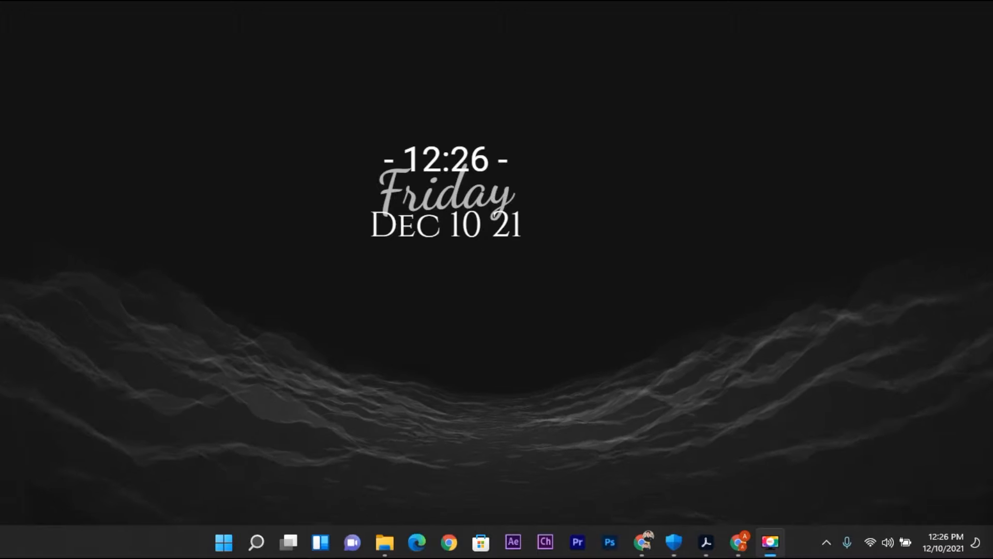
{"action": "mouse_move", "coordinate": [790, 534]}
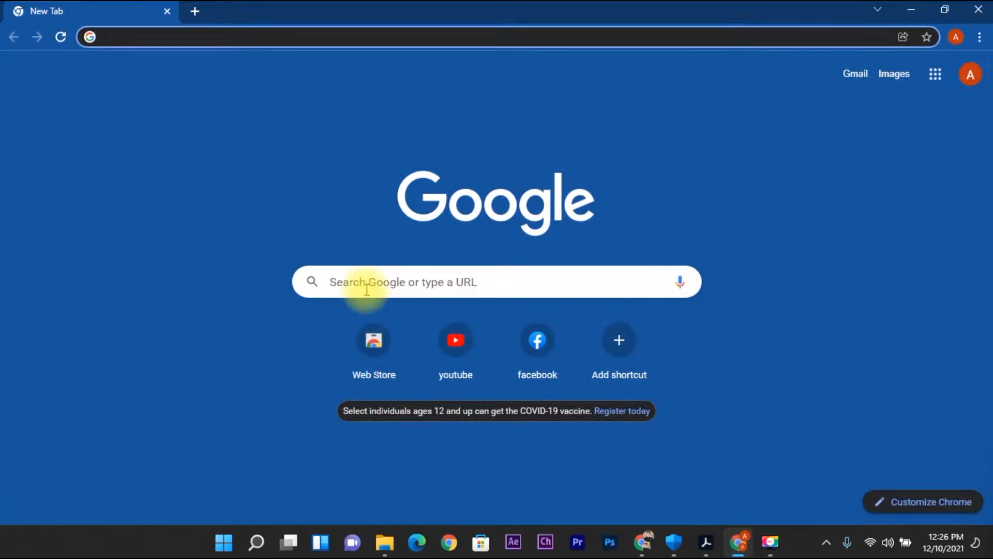
Step: Type "epson l3216" into the Google search box
{"action": "type", "text": "epson l3216"}
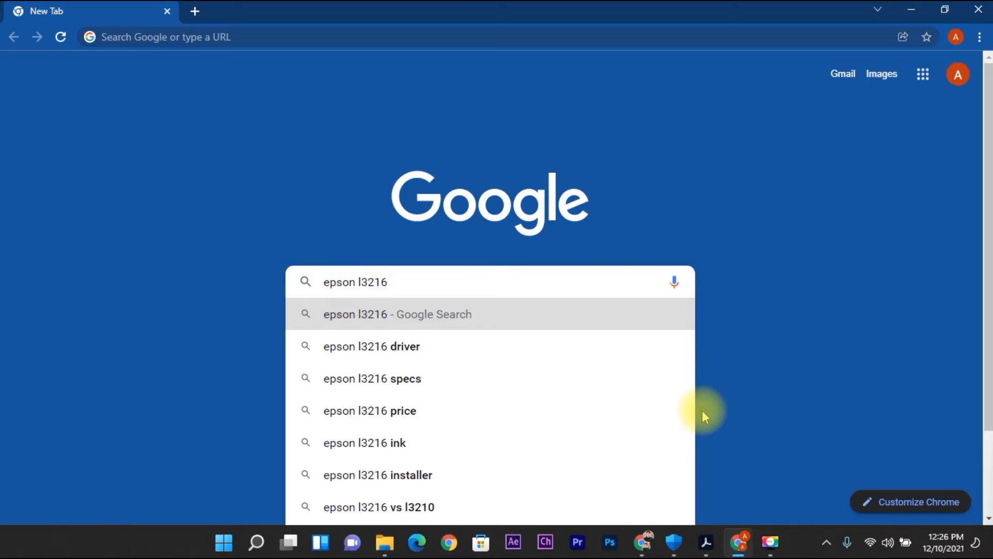
Step: Search "epson l3216 driver", open Epson Philippines' EcoTank L3216 page, and select Windows 10 64-bit
{"action": "left_click", "coordinate": [371, 347]}
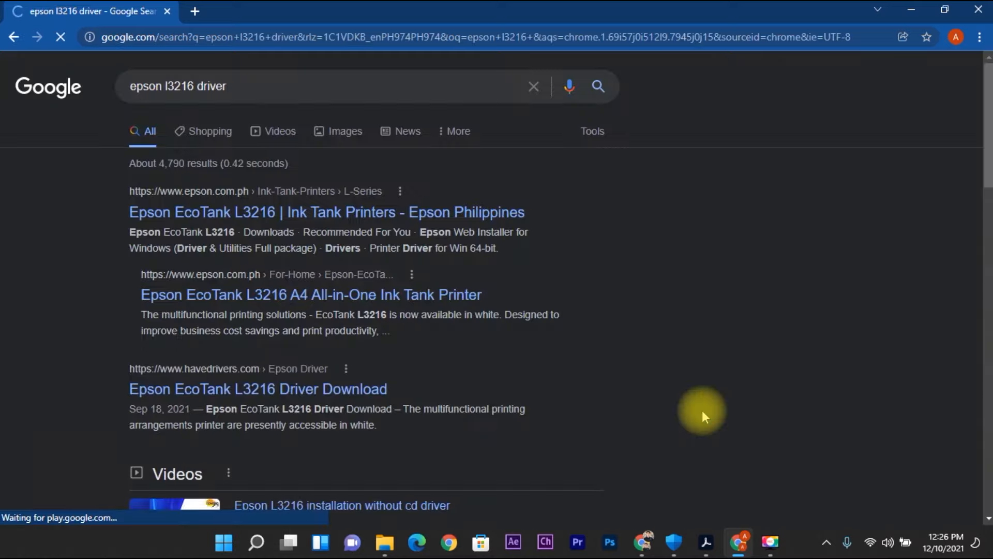
{"action": "mouse_move", "coordinate": [454, 269]}
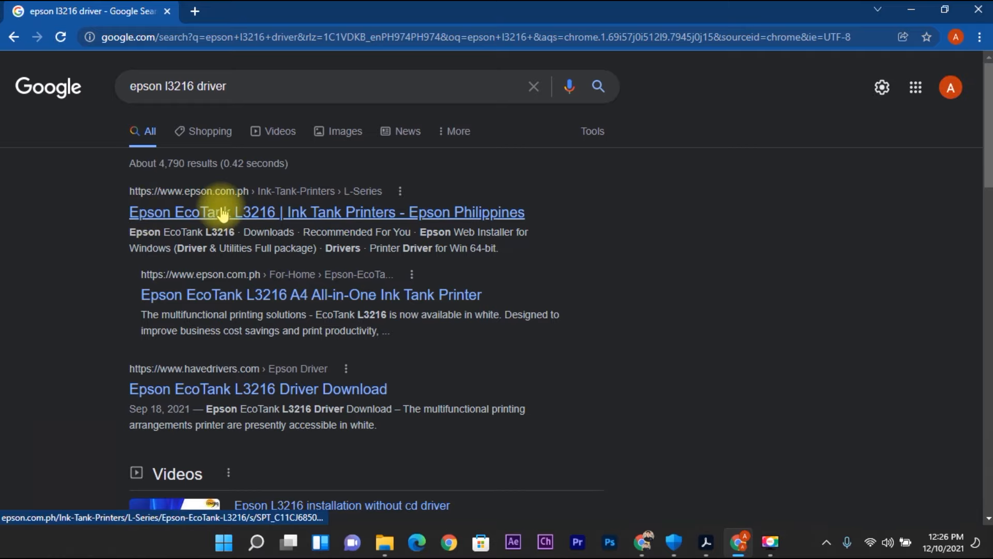
{"action": "left_click", "coordinate": [326, 212]}
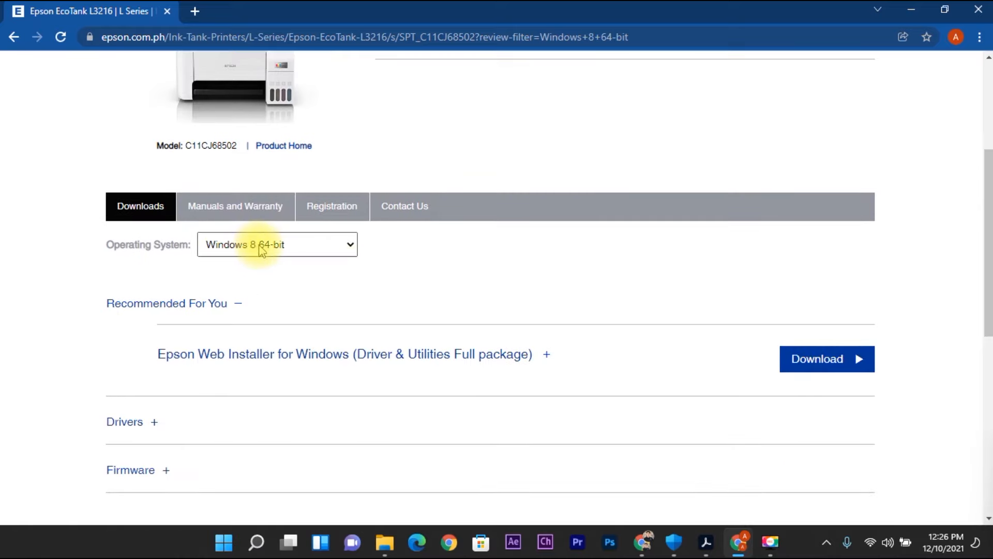
{"action": "left_click", "coordinate": [277, 244]}
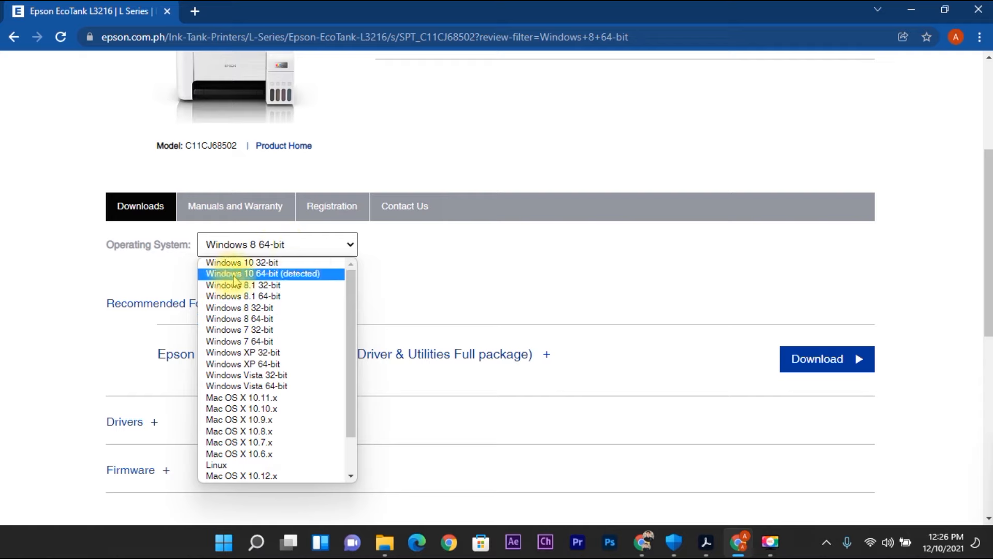
{"action": "mouse_move", "coordinate": [328, 283]}
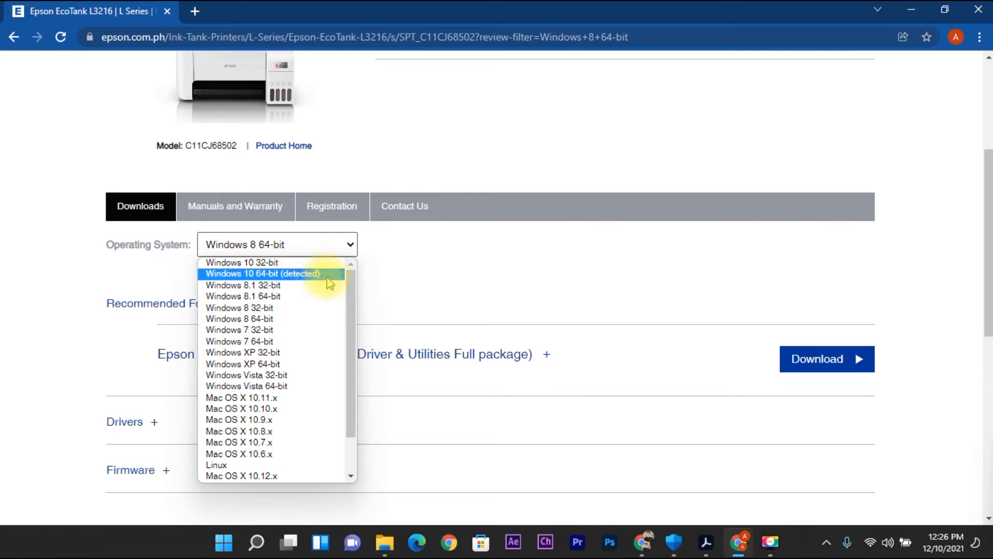
{"action": "left_click", "coordinate": [263, 273]}
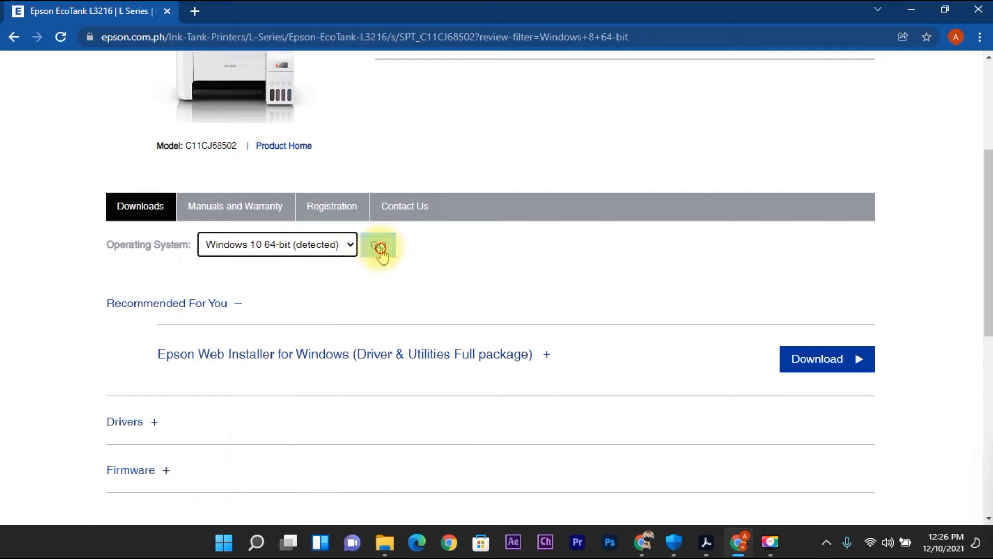
{"action": "left_click", "coordinate": [379, 244]}
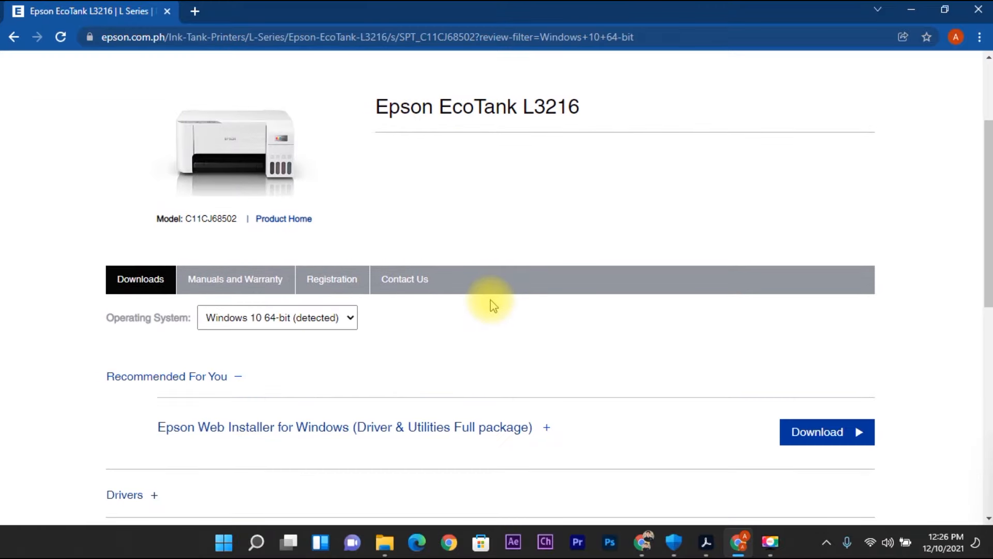
Step: Expand Drivers and download the Printer Driver for Win 64-bit (L3210 Series)
{"action": "scroll", "scroll_direction": "down", "scroll_amount": 3}
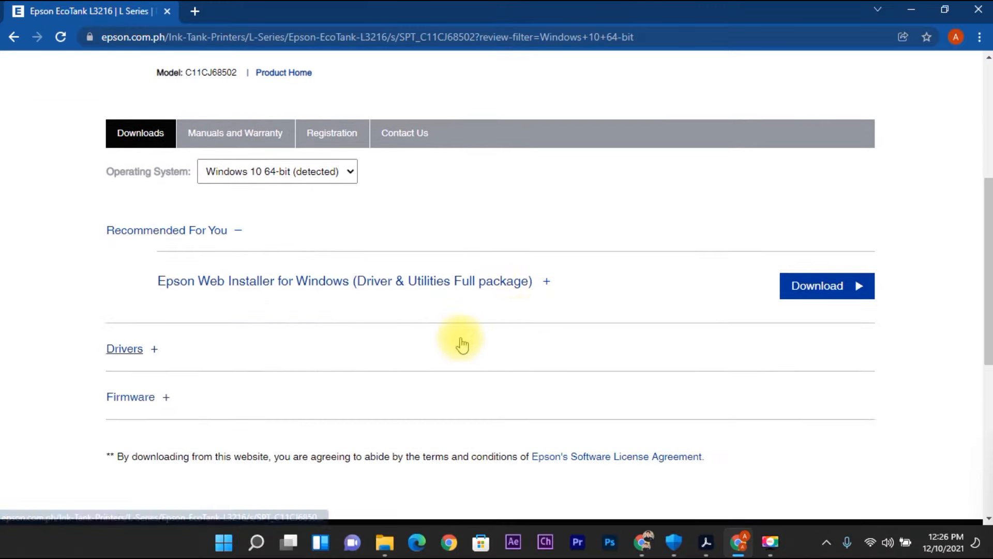
{"action": "scroll", "scroll_direction": "down", "scroll_amount": 3}
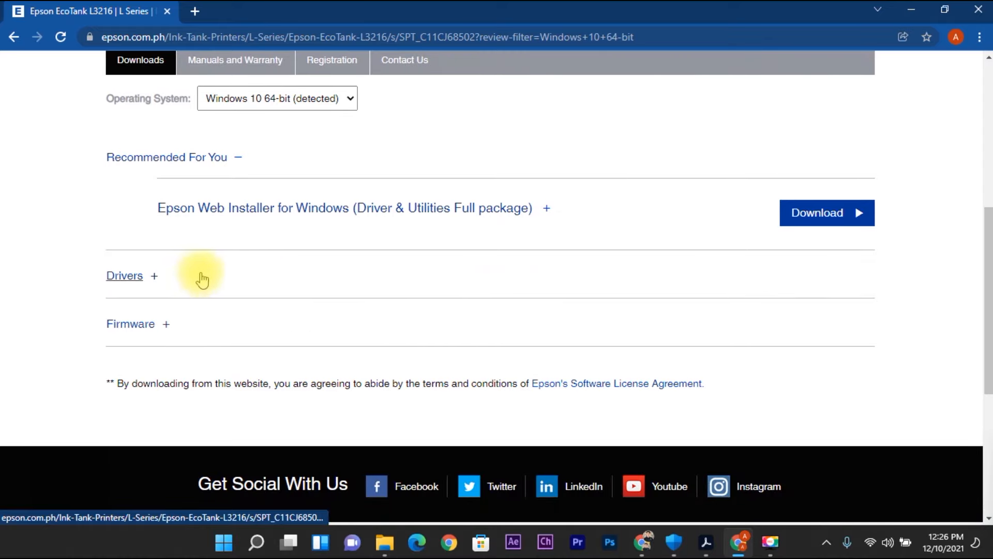
{"action": "left_click", "coordinate": [124, 275]}
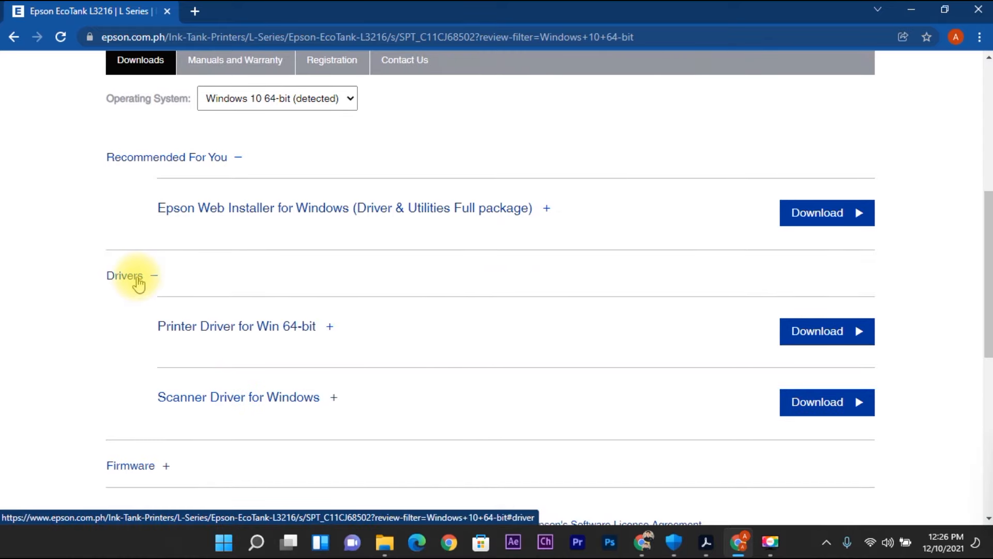
{"action": "mouse_move", "coordinate": [236, 326]}
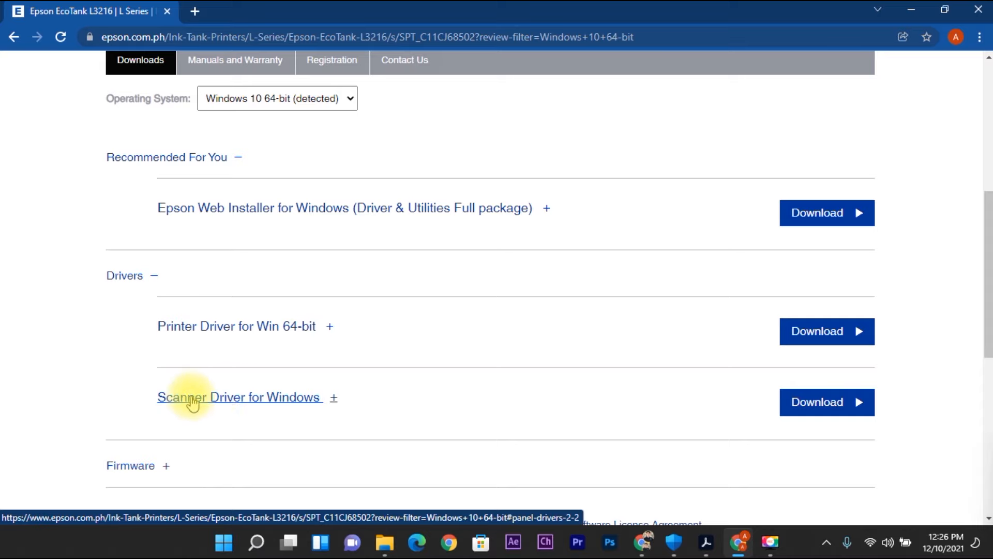
{"action": "mouse_move", "coordinate": [564, 350]}
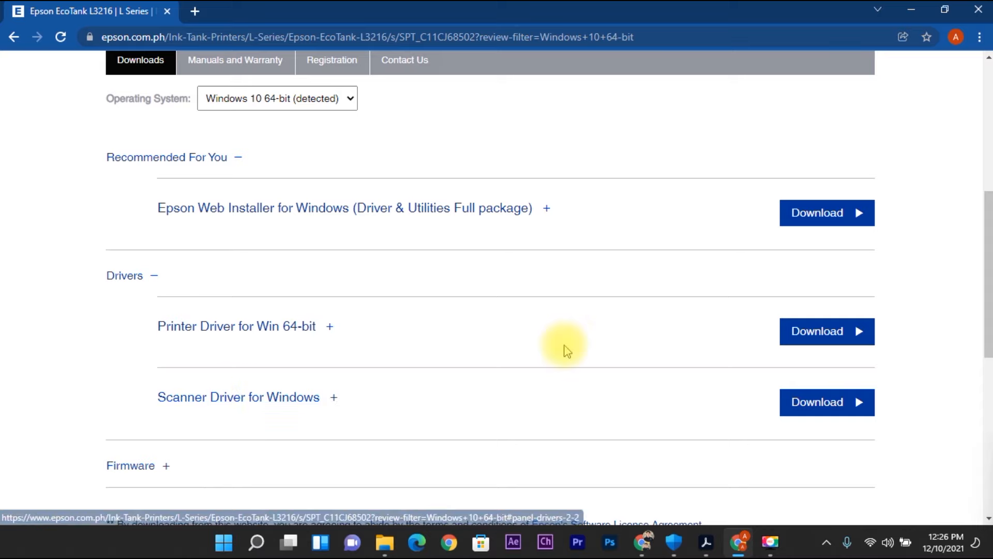
{"action": "left_click", "coordinate": [826, 331]}
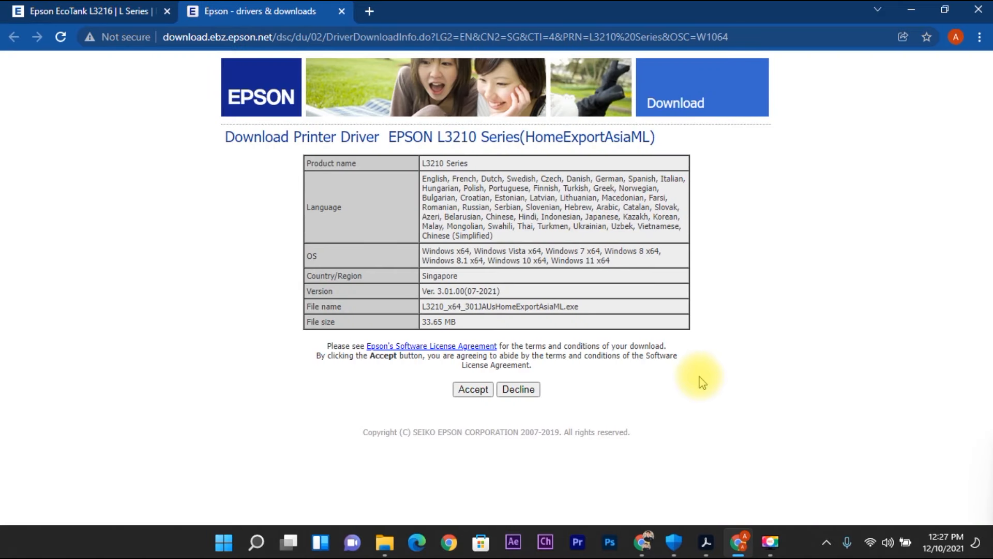
Step: Accept the license to download the L3210 driver .exe and launch it
{"action": "left_click", "coordinate": [472, 389]}
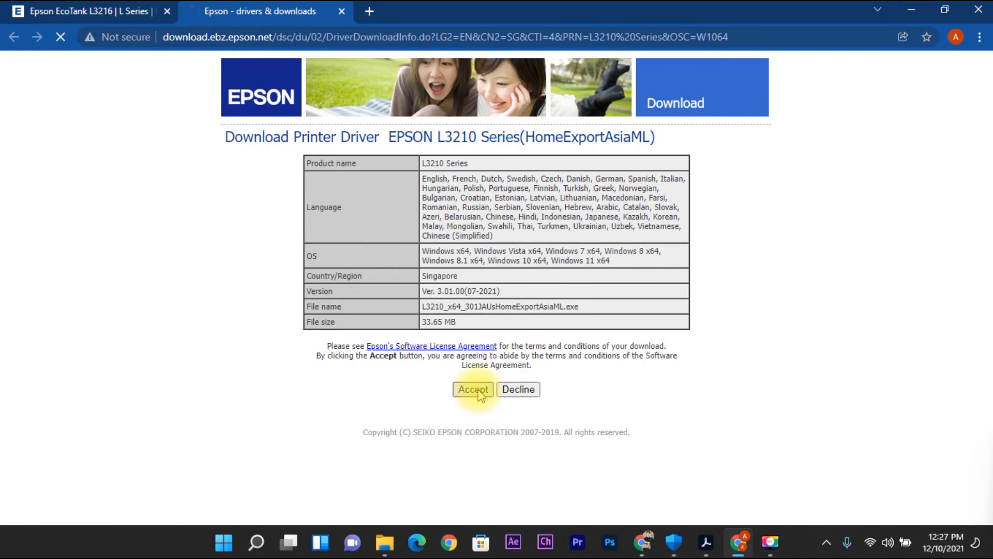
{"action": "left_click", "coordinate": [472, 389]}
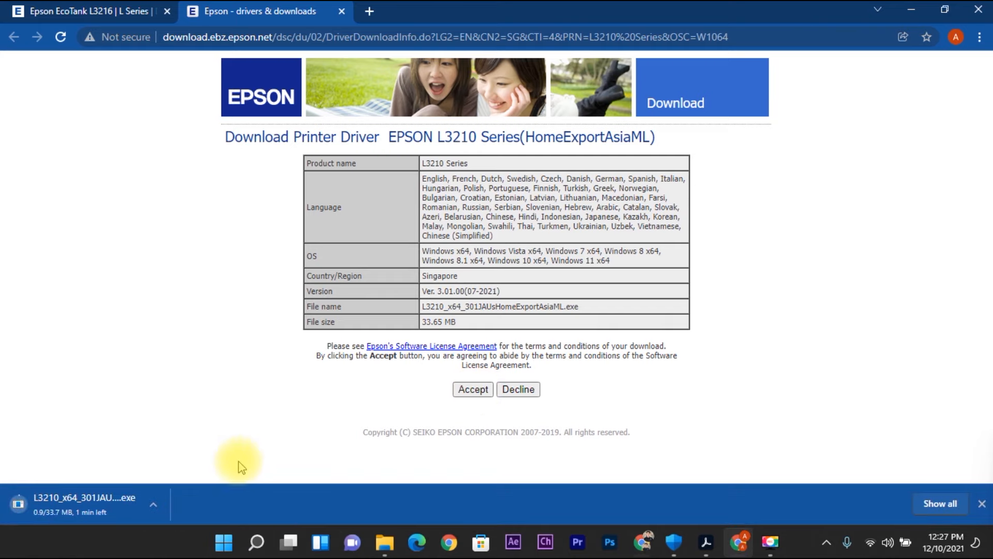
{"action": "mouse_move", "coordinate": [126, 513]}
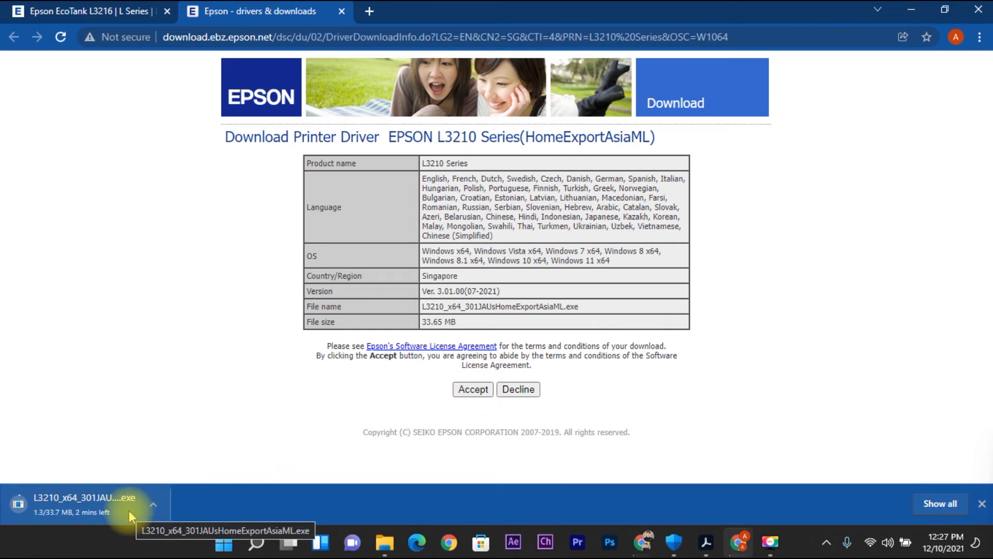
{"action": "mouse_move", "coordinate": [317, 443]}
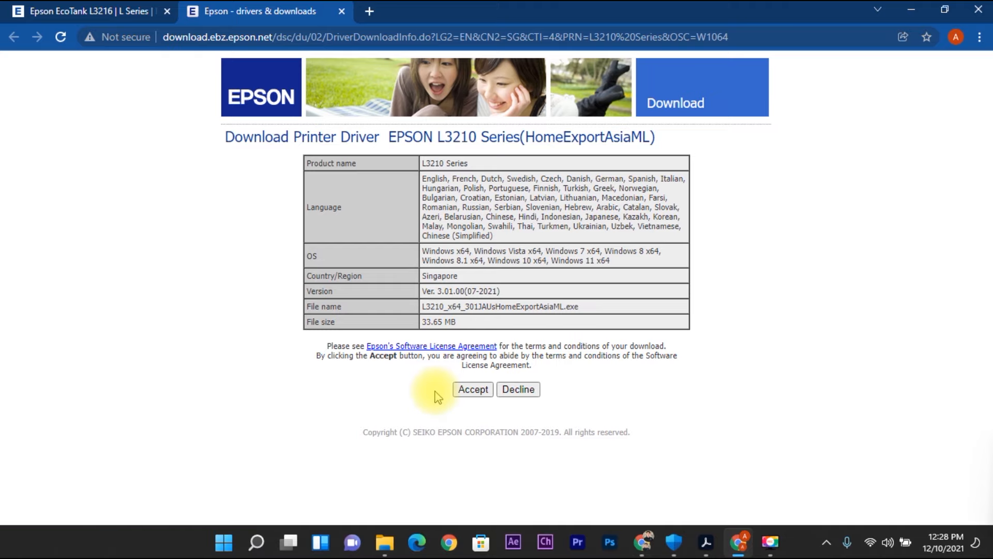
{"action": "left_click", "coordinate": [472, 389]}
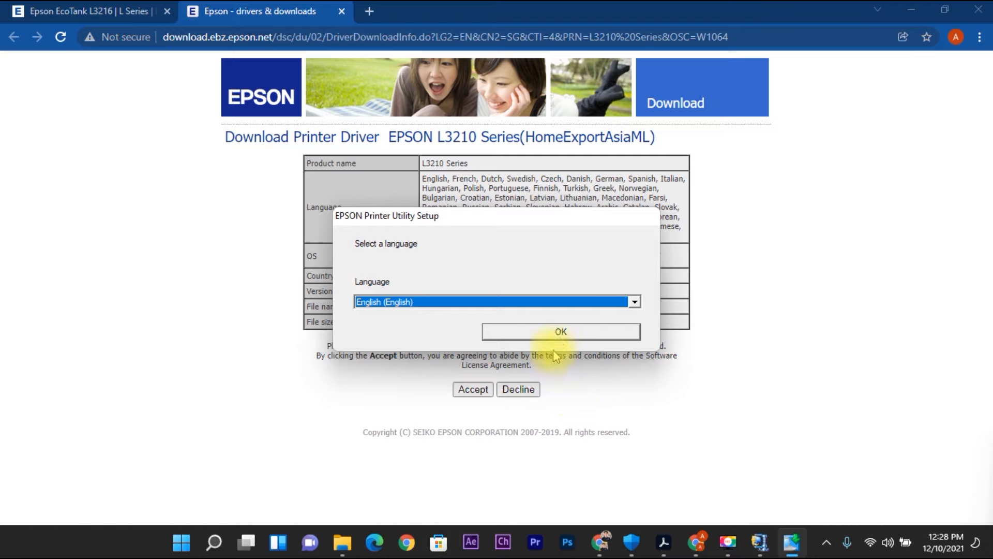
Step: Choose English, agree to the license, confirm setup complete, and minimize Chrome
{"action": "left_click", "coordinate": [560, 331]}
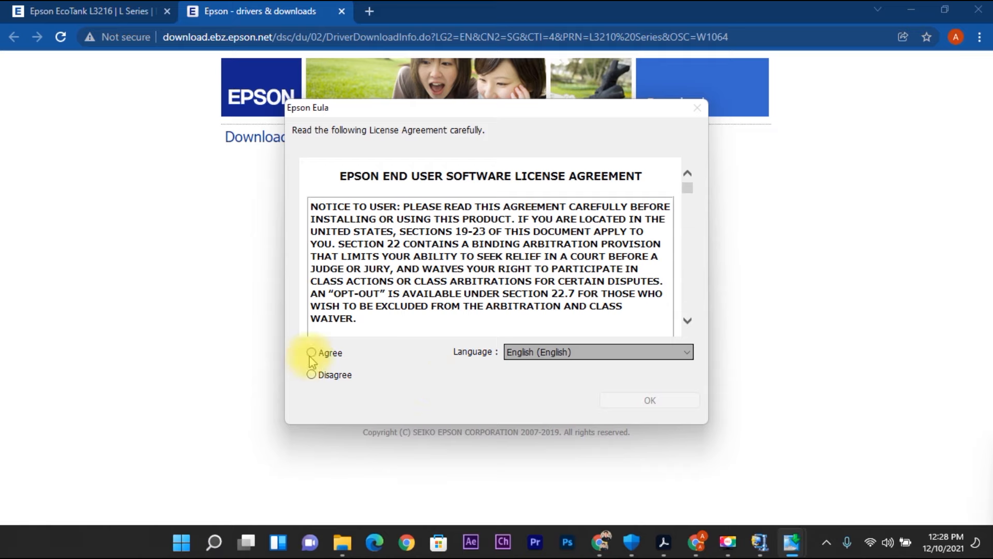
{"action": "left_click", "coordinate": [311, 353]}
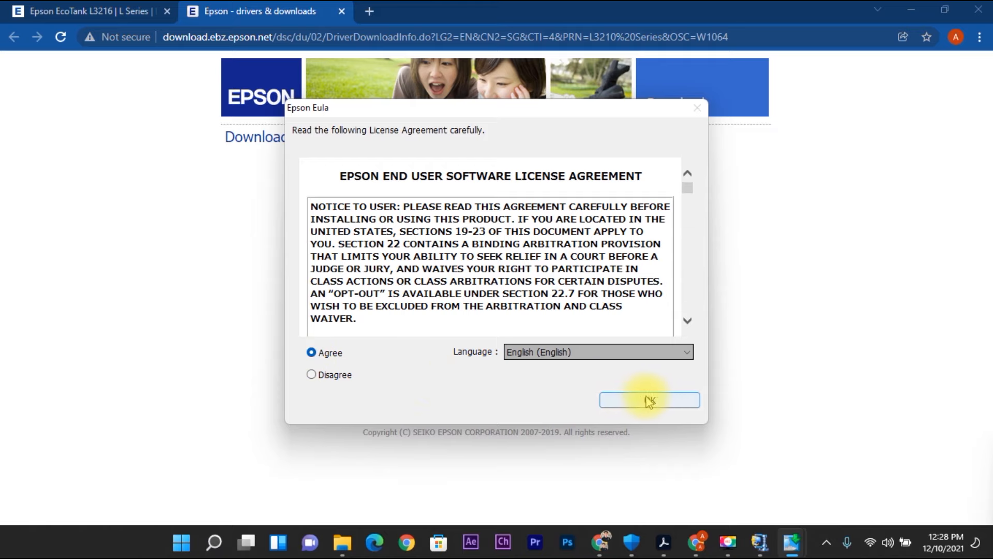
{"action": "left_click", "coordinate": [649, 400]}
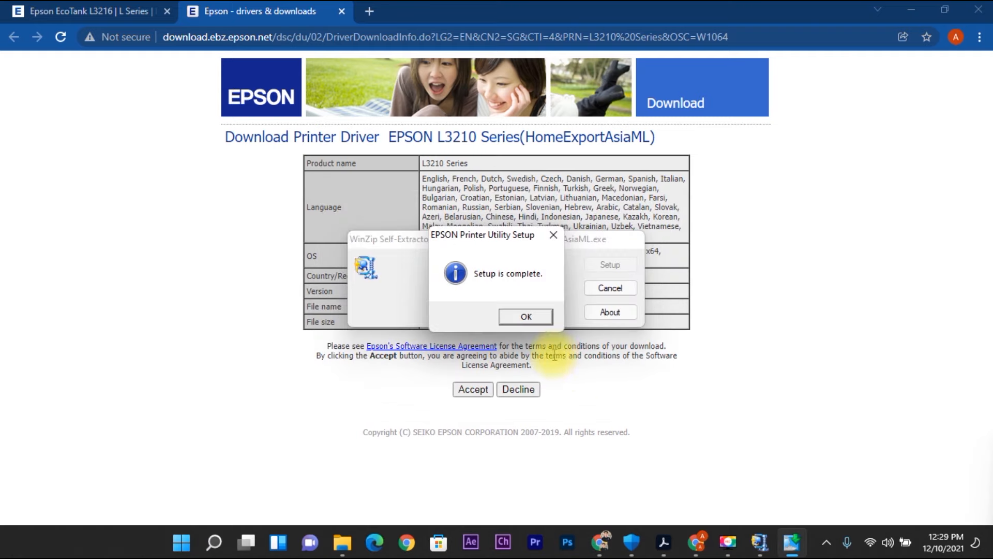
{"action": "left_click", "coordinate": [525, 316]}
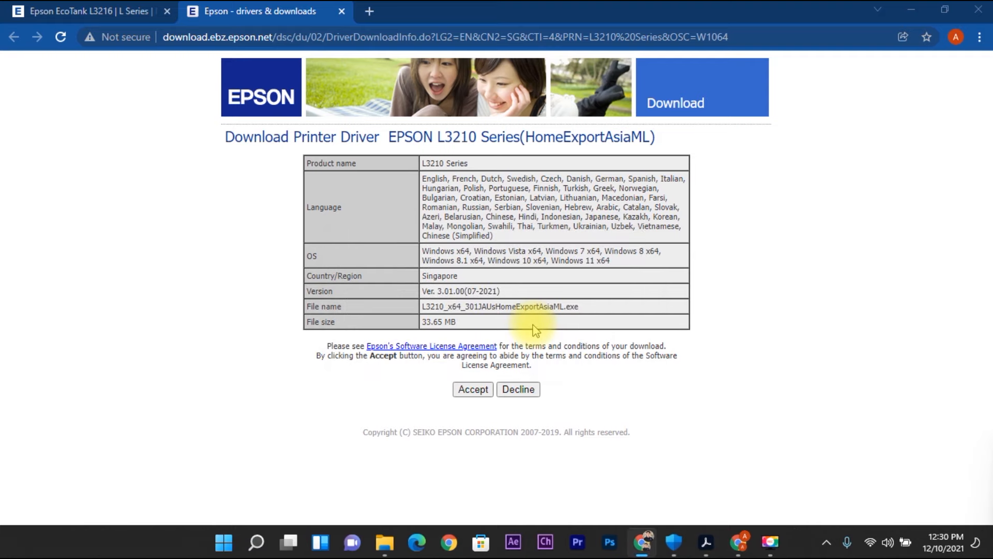
{"action": "mouse_move", "coordinate": [596, 311]}
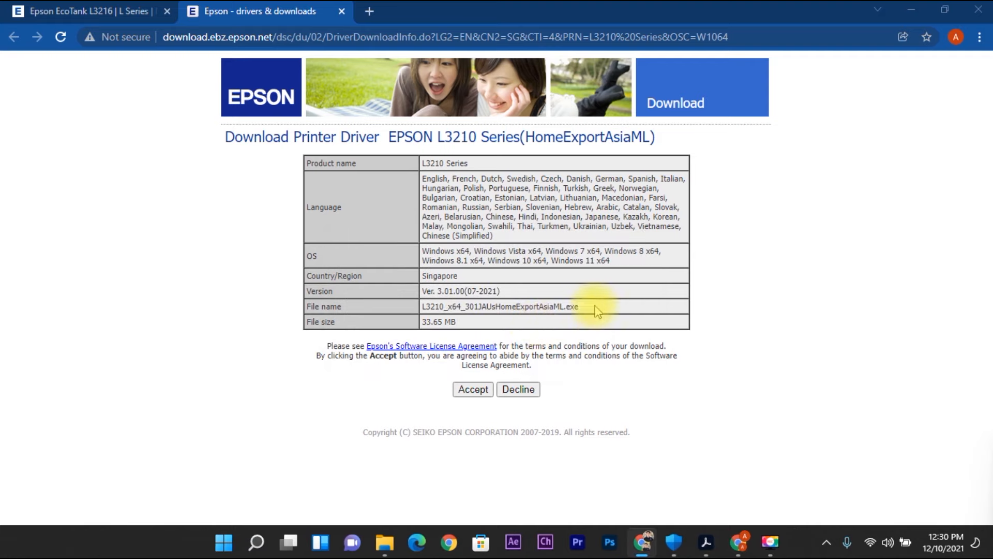
{"action": "mouse_move", "coordinate": [914, 9]}
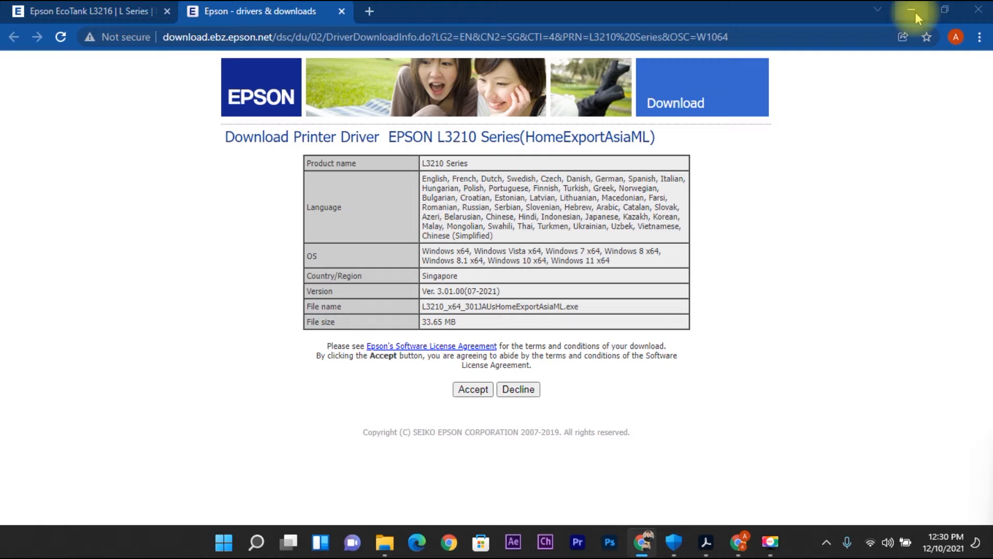
{"action": "left_click", "coordinate": [912, 9]}
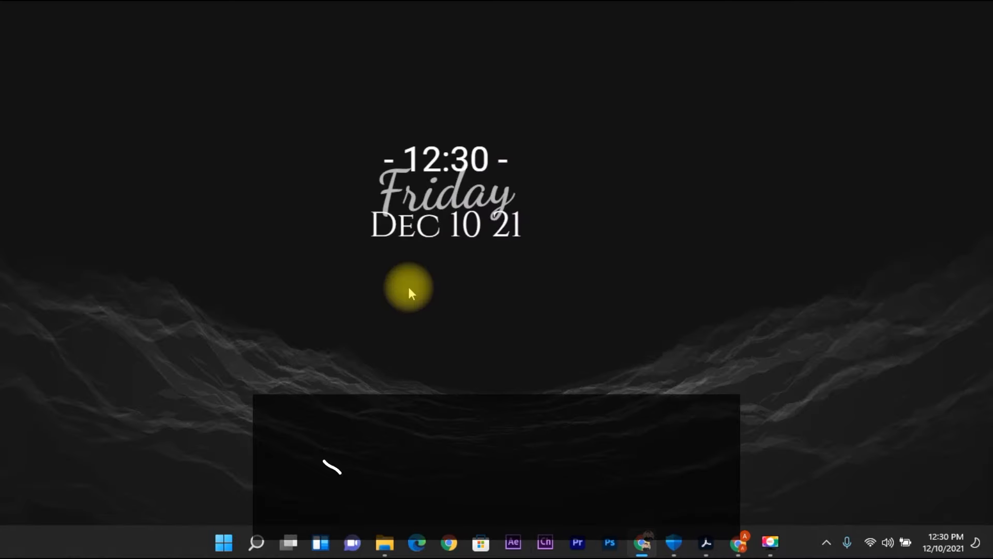